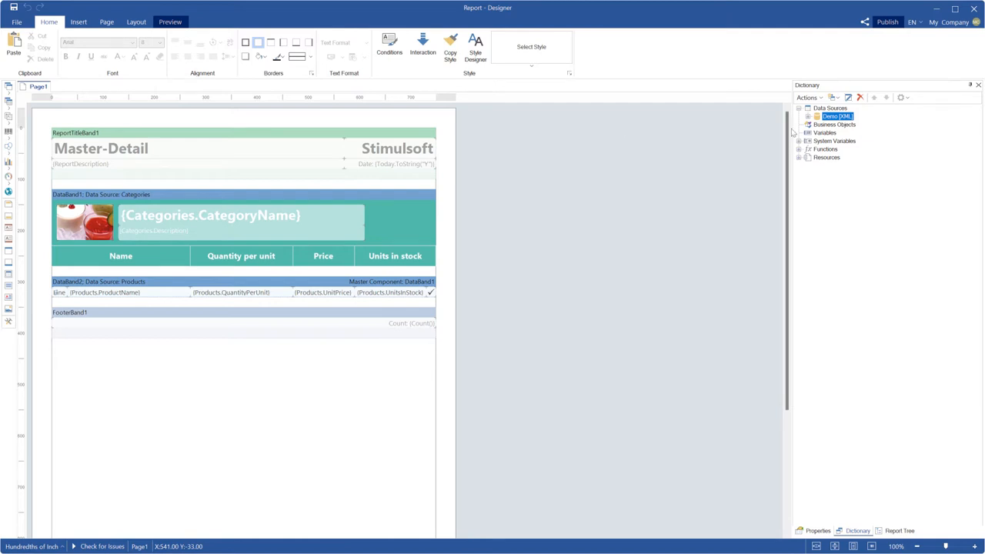
Show the Dictionary's New Item choices, including New Data Transformation.
{"action": "left_click", "coordinate": [835, 97]}
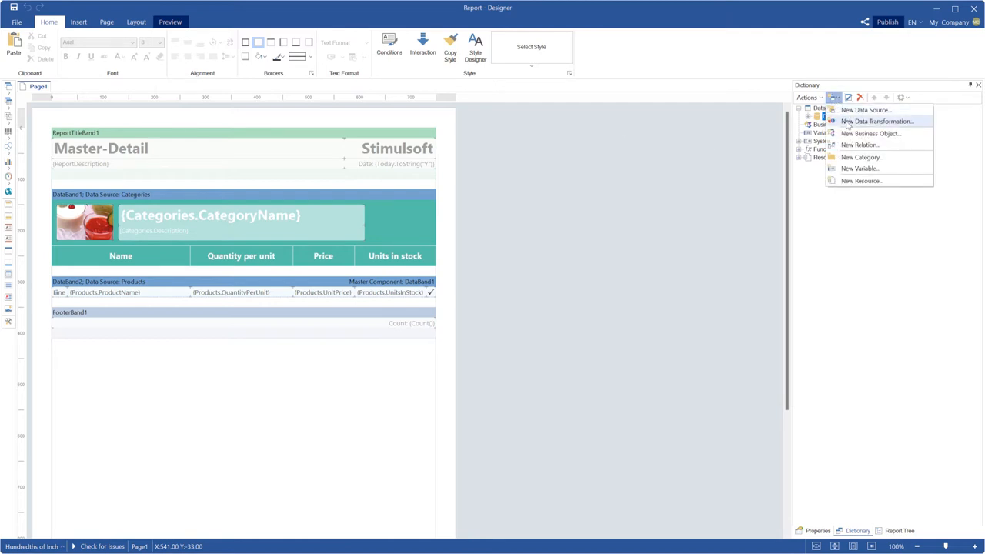
Start a new data transformation and expand the Products data source in the dictionary.
{"action": "left_click", "coordinate": [877, 122]}
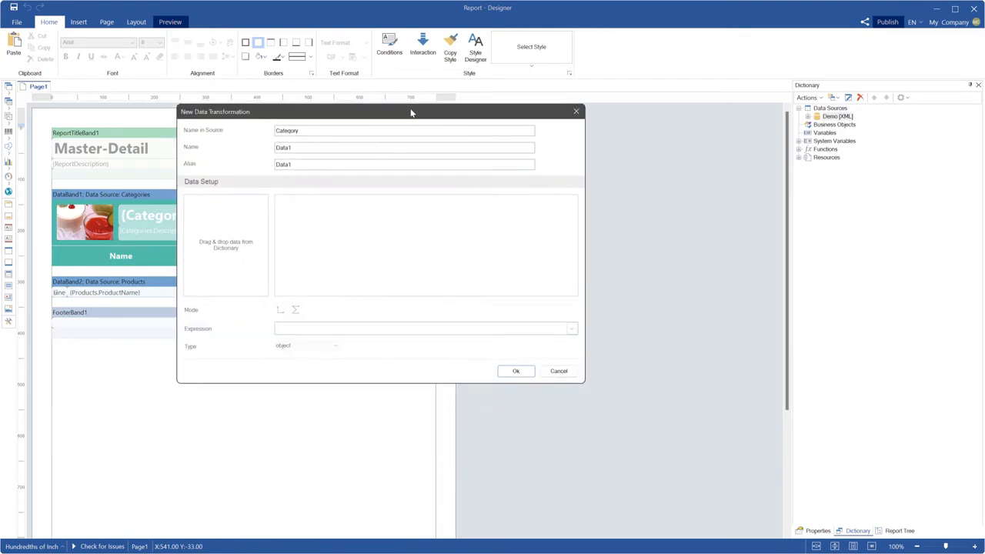
{"action": "left_click_drag", "start_coordinate": [411, 113], "coordinate": [287, 114]}
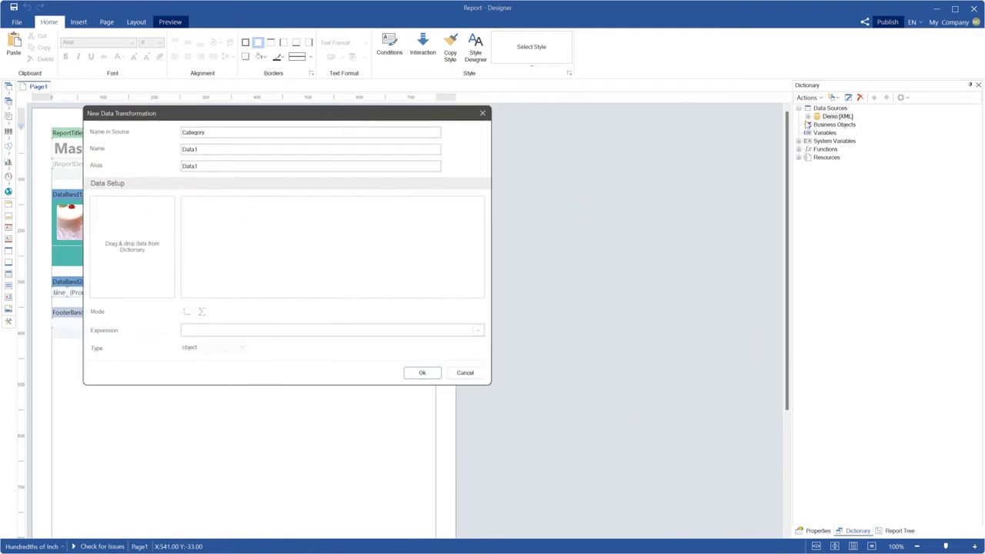
{"action": "left_click", "coordinate": [844, 132]}
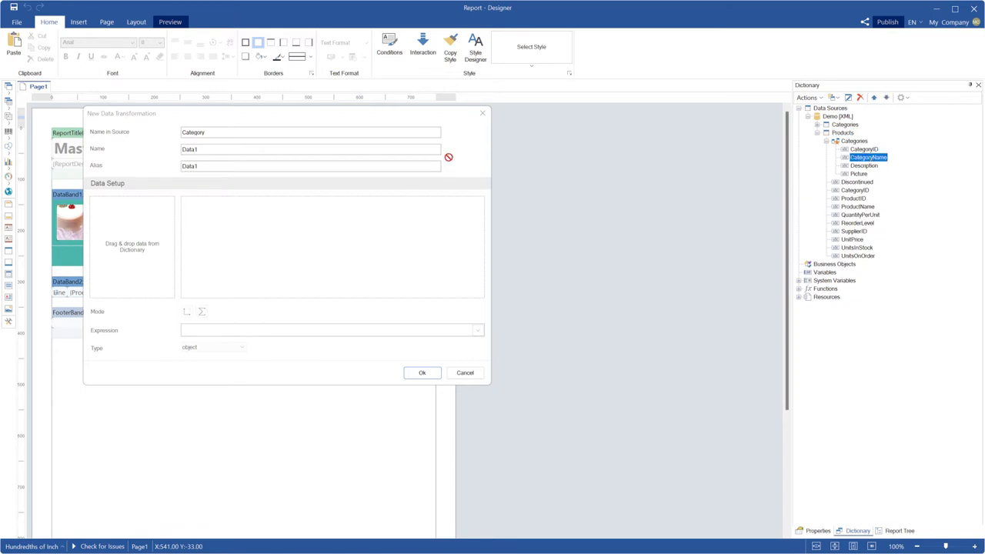
Add CategoryName, ProductName and UnitPrice from Products as transformation columns.
{"action": "left_click_drag", "start_coordinate": [868, 157], "coordinate": [132, 203]}
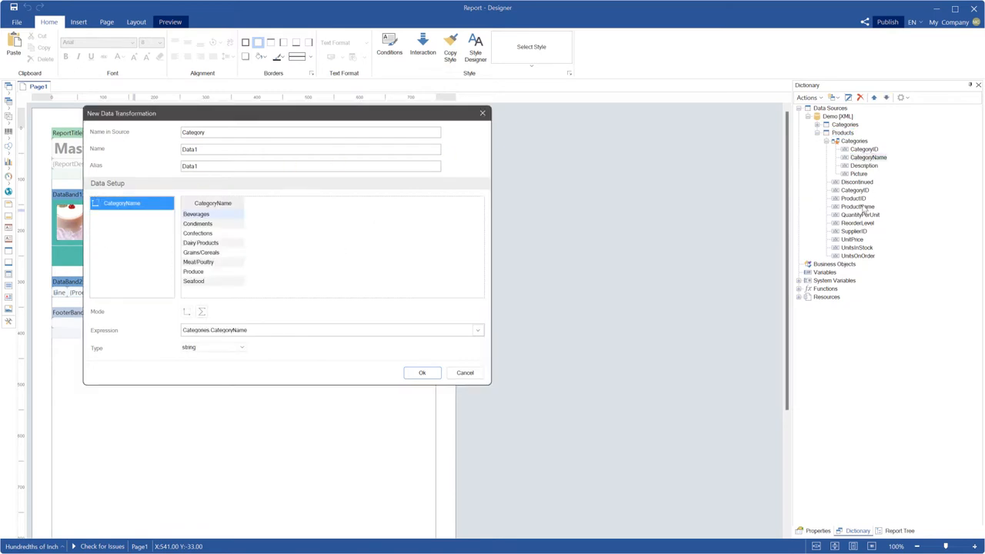
{"action": "left_click", "coordinate": [129, 217]}
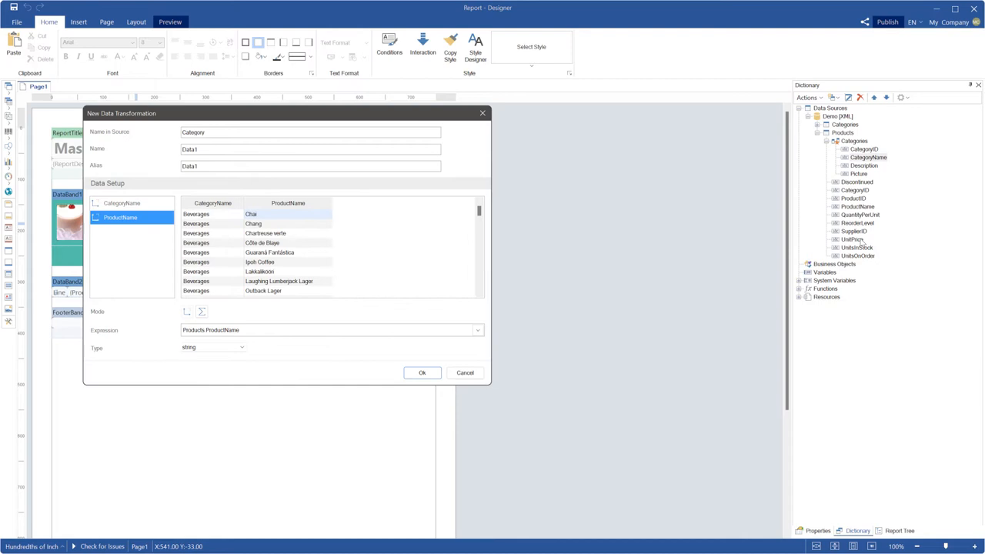
{"action": "left_click", "coordinate": [237, 204]}
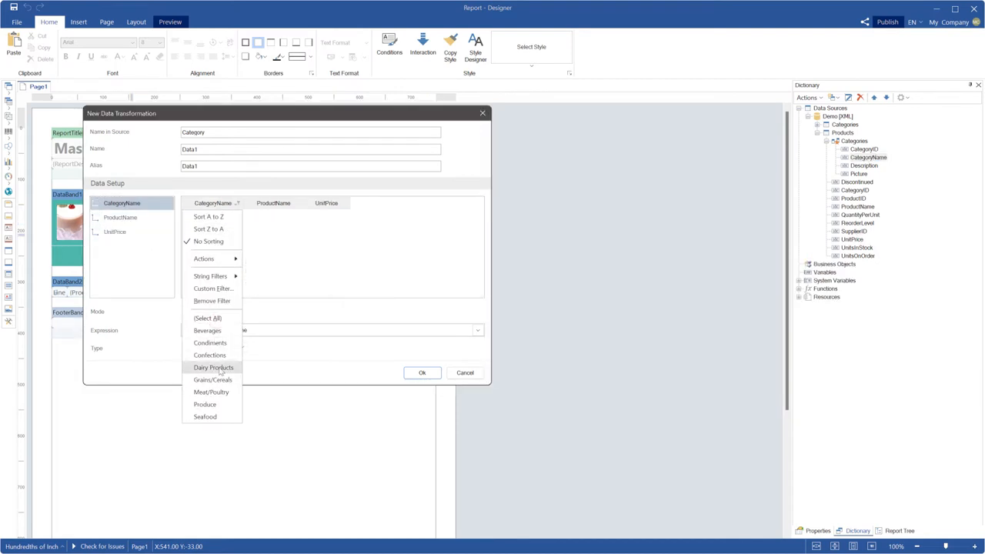
Filter CategoryName to Grains/Cereals only, sort Z to A, and go to Skip and Limit Rows.
{"action": "left_click", "coordinate": [213, 379]}
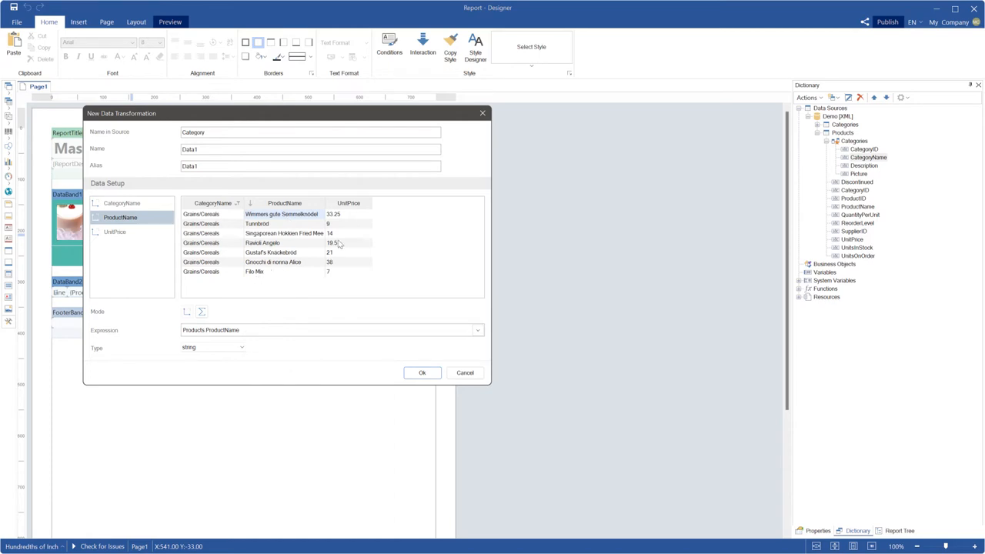
{"action": "left_click", "coordinate": [250, 203]}
{"action": "type", "text": "2"}
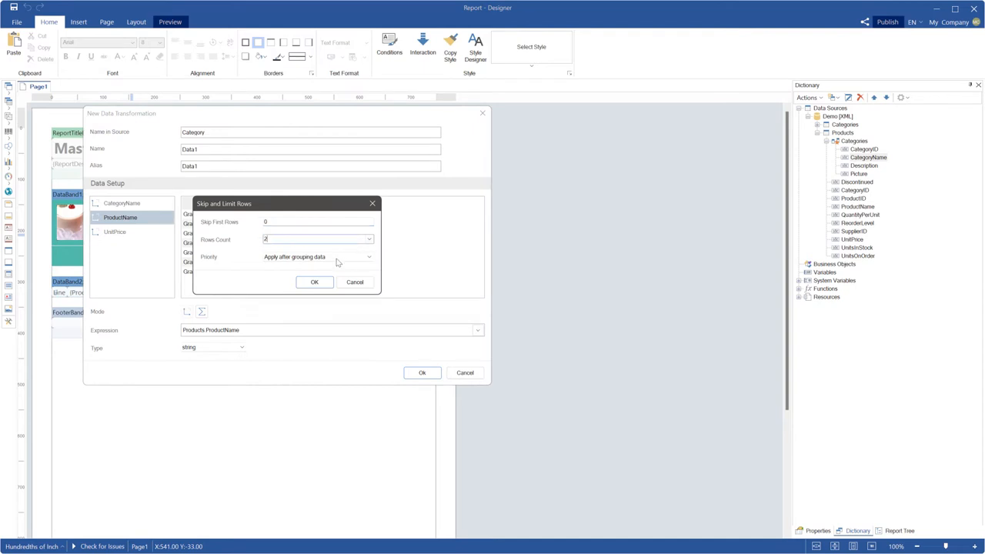
Limit to 2 rows applied before data transformation, leaving Tunnbröd and Gustaf's Knäckebröd.
{"action": "left_click", "coordinate": [317, 255]}
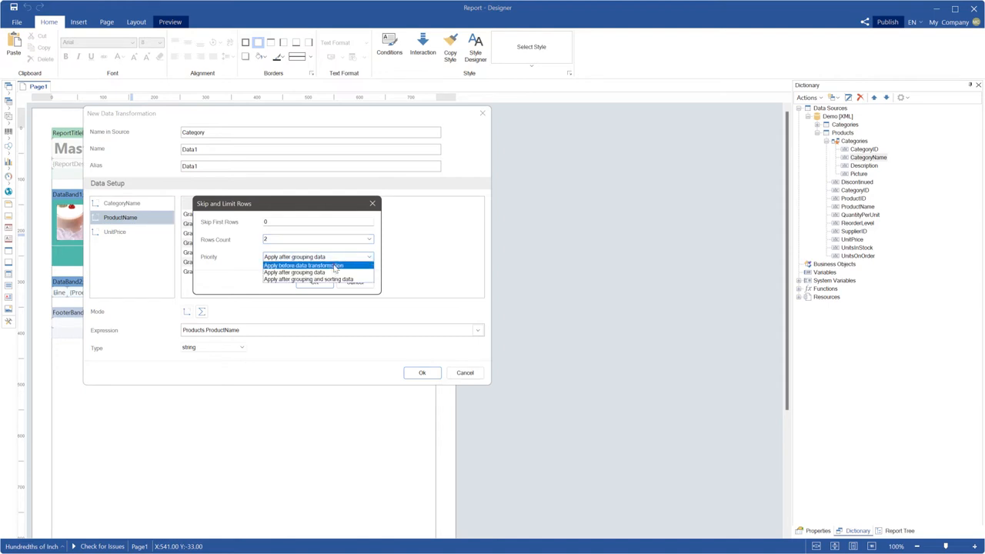
{"action": "left_click", "coordinate": [303, 264]}
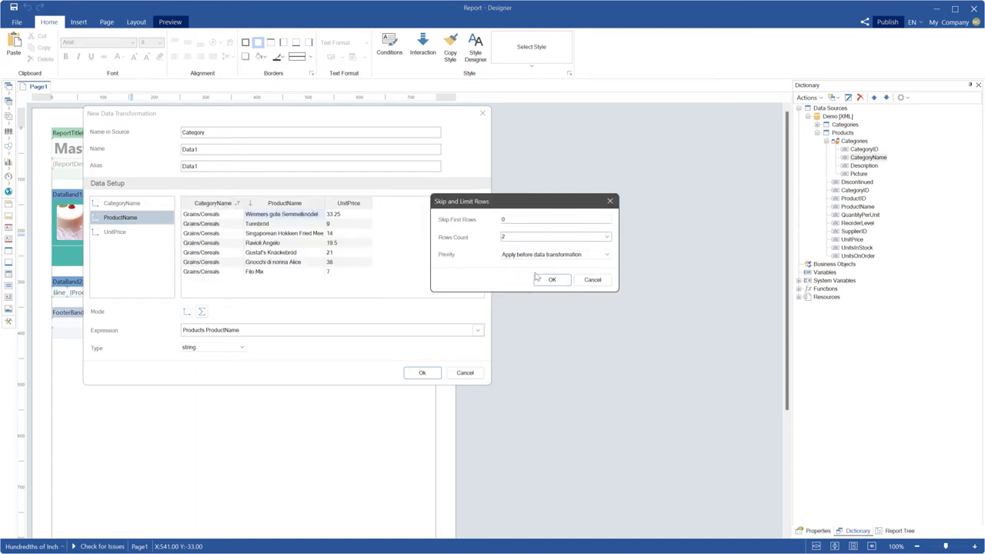
{"action": "left_click", "coordinate": [552, 280]}
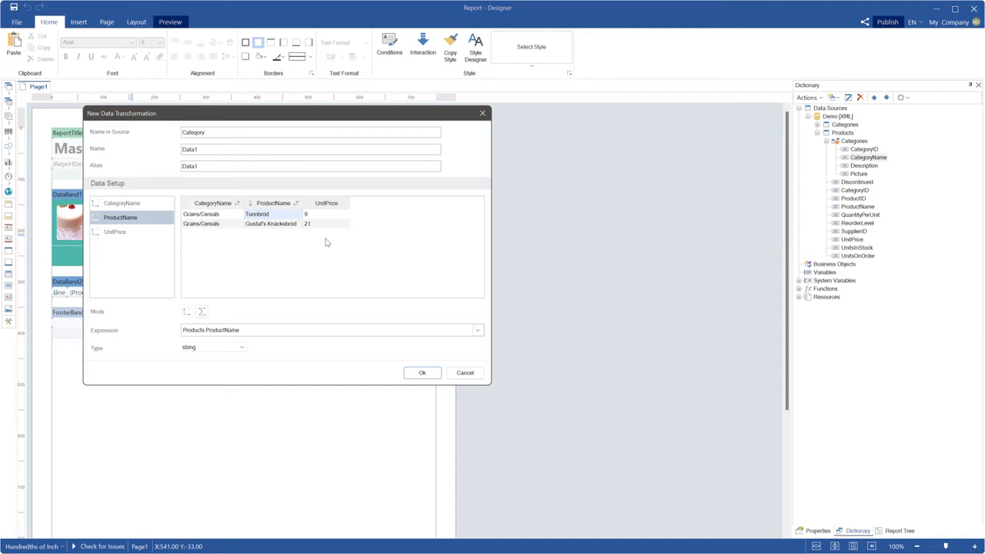
Change the two-row limit's priority to Apply after grouping data.
{"action": "left_click", "coordinate": [296, 203]}
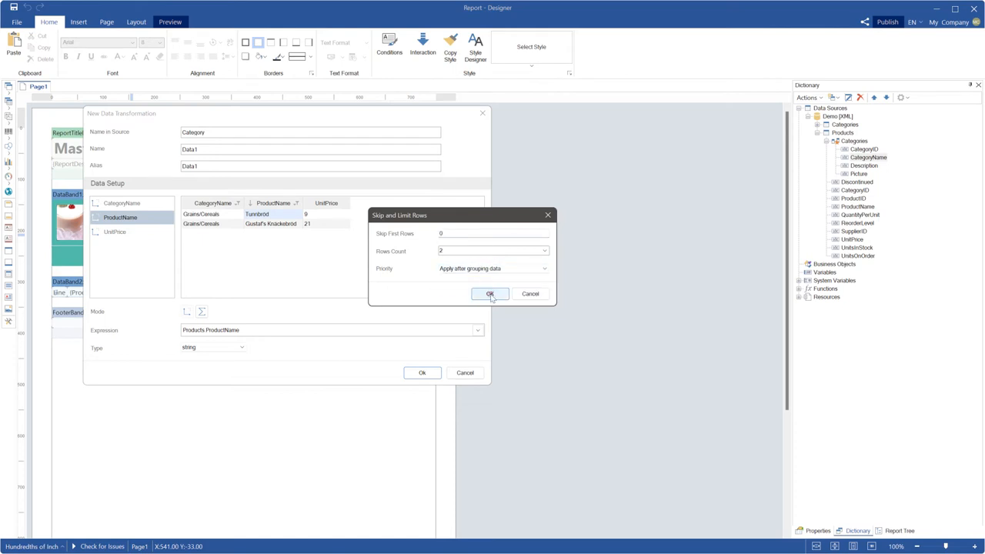
{"action": "left_click", "coordinate": [490, 294]}
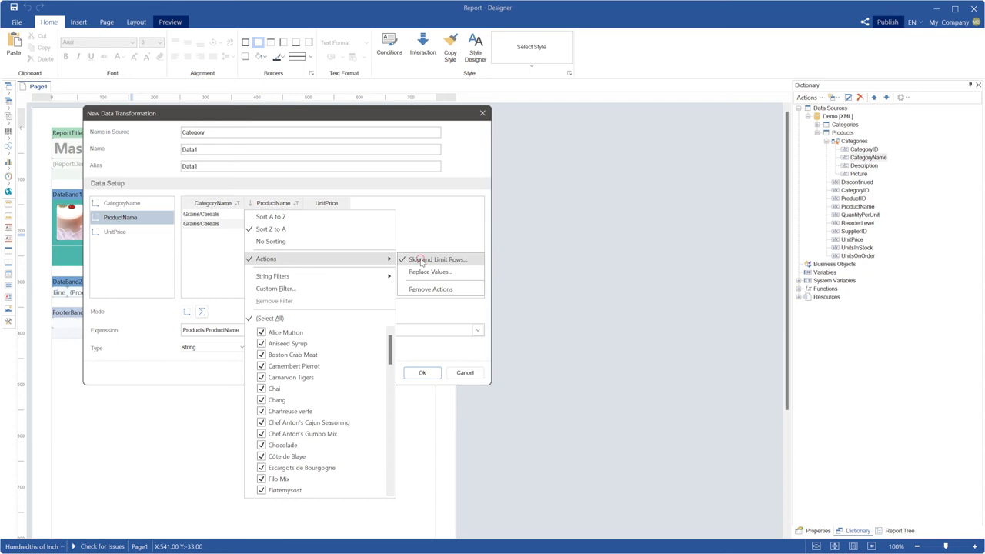
Change the limit's priority to Apply after grouping and sorting data, leaving Wimmers gute Semmelknödel and Tunnbröd.
{"action": "left_click", "coordinate": [437, 259]}
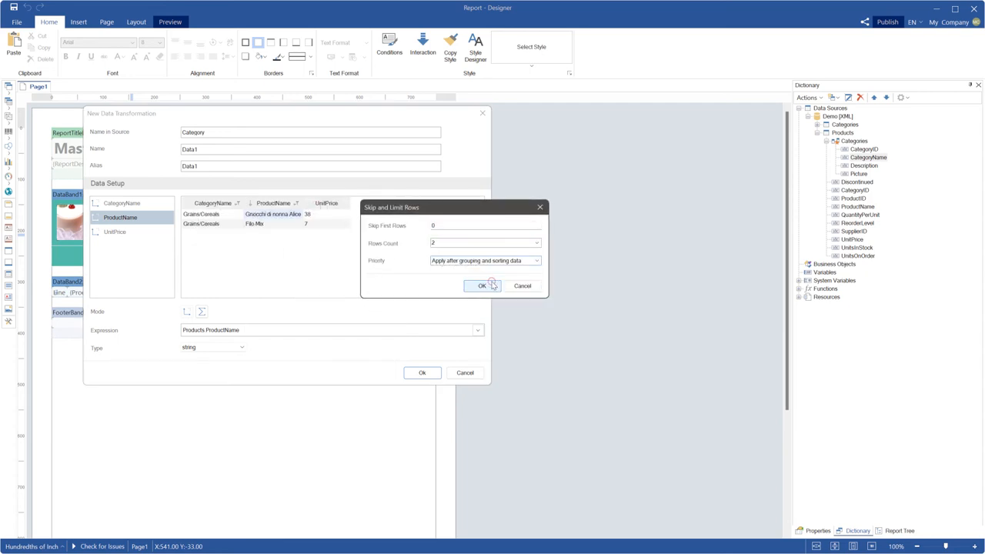
{"action": "left_click", "coordinate": [480, 285]}
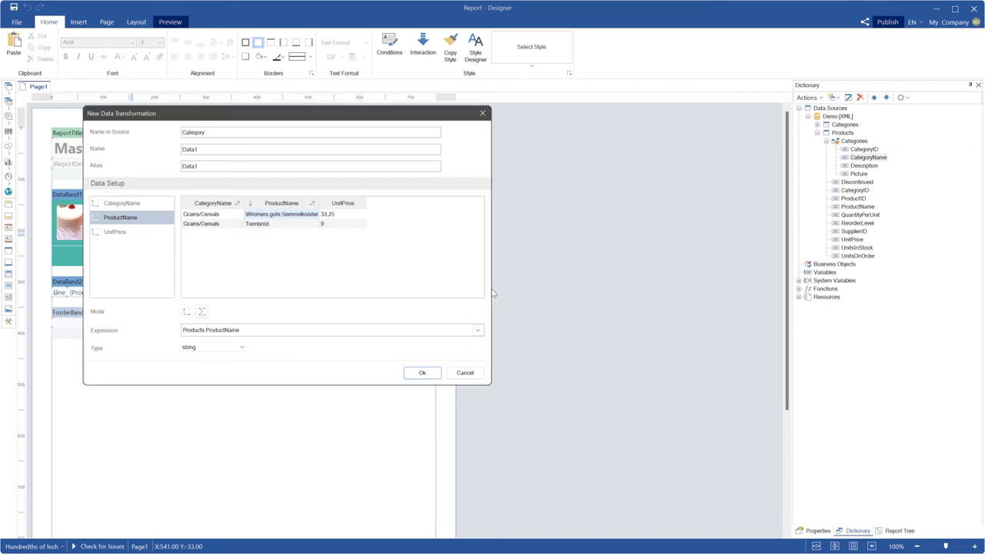